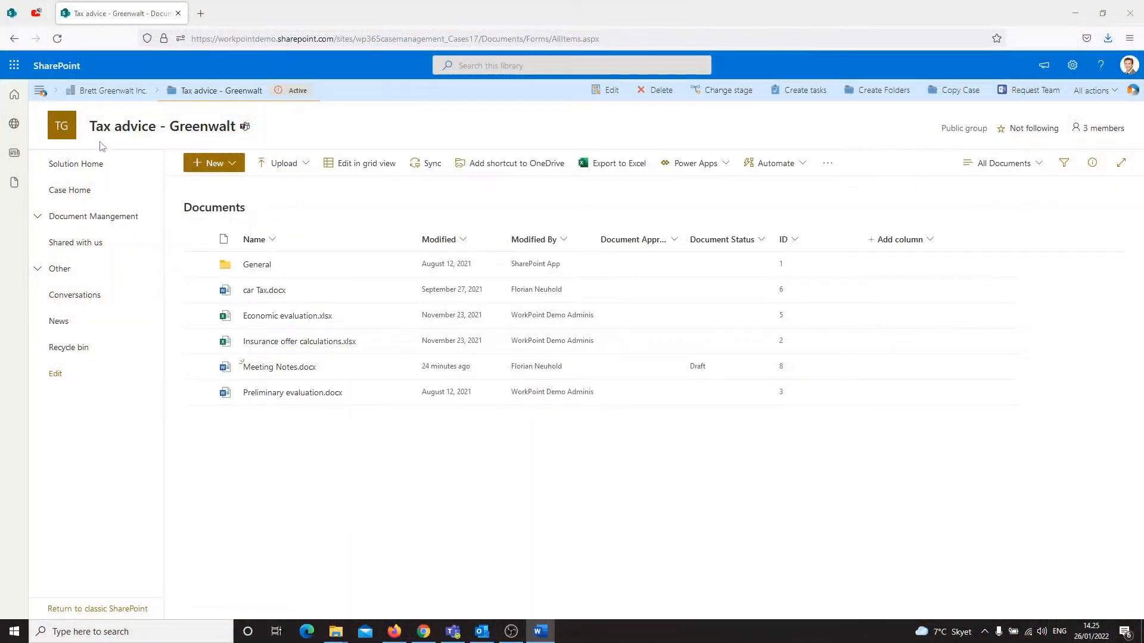
mouse_move(426, 490)
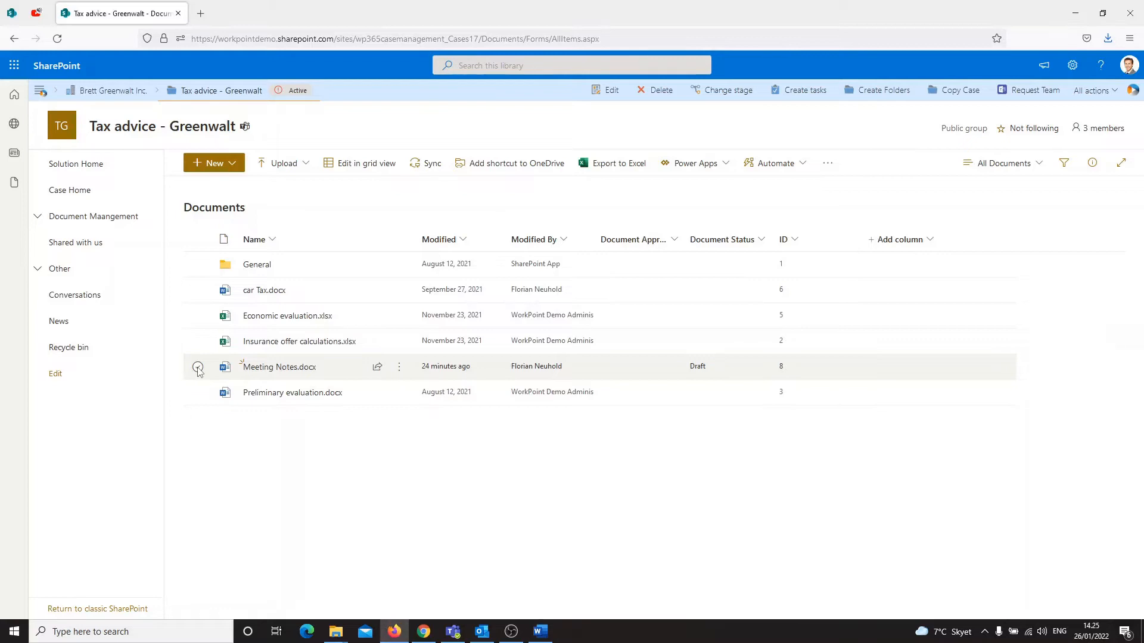
Step: Select Meeting Notes.docx and choose Copy to from the more-actions menu
left_click(197, 367)
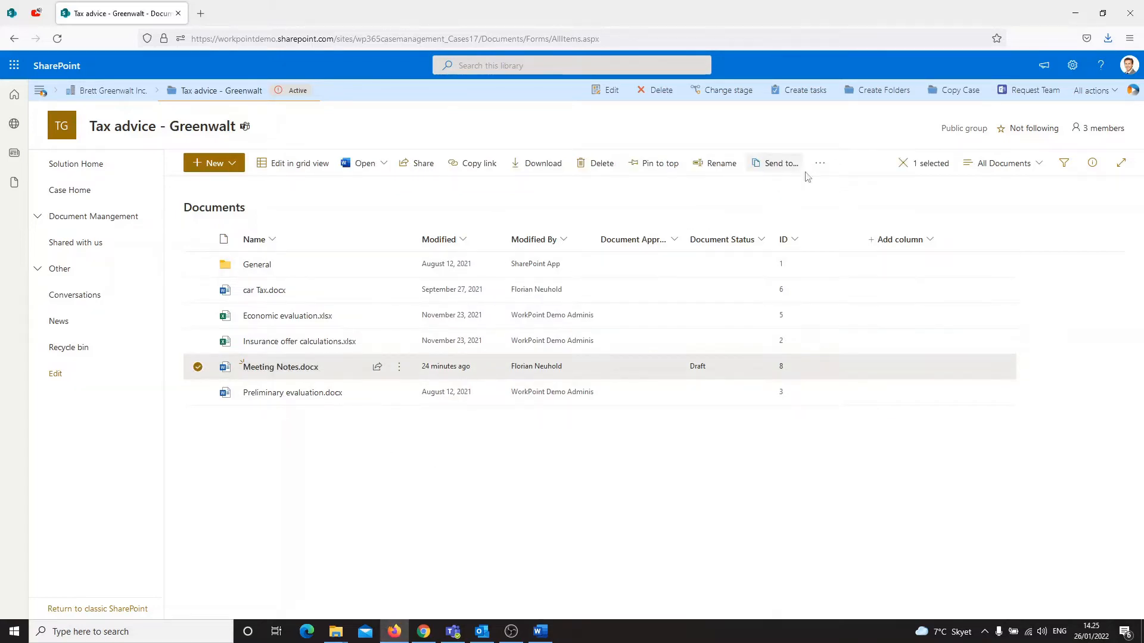
left_click(819, 163)
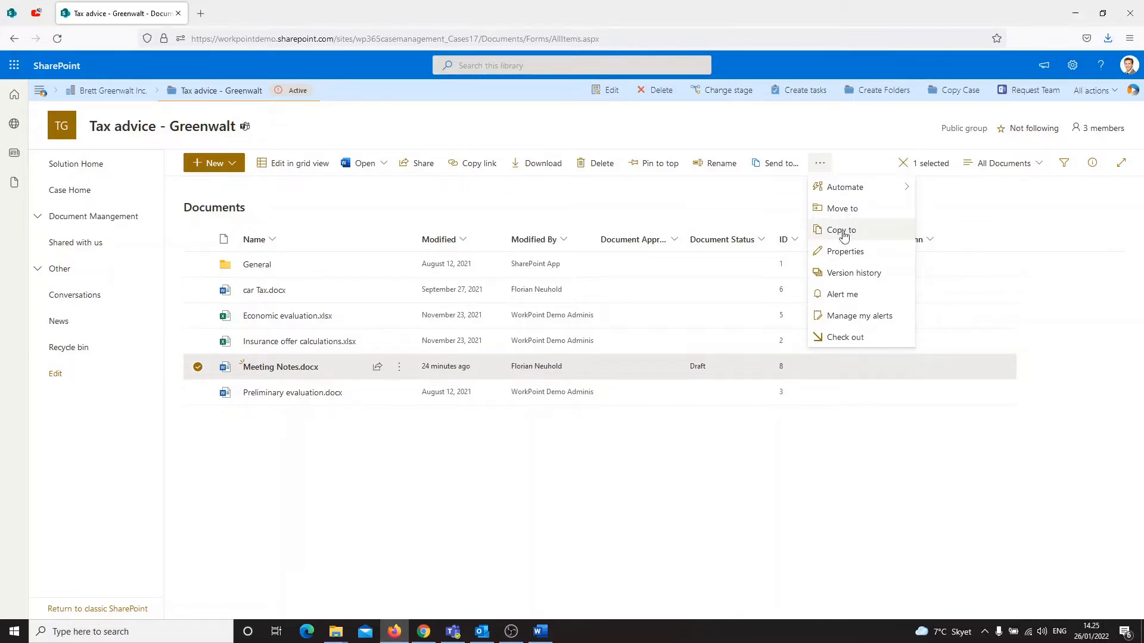
left_click(841, 230)
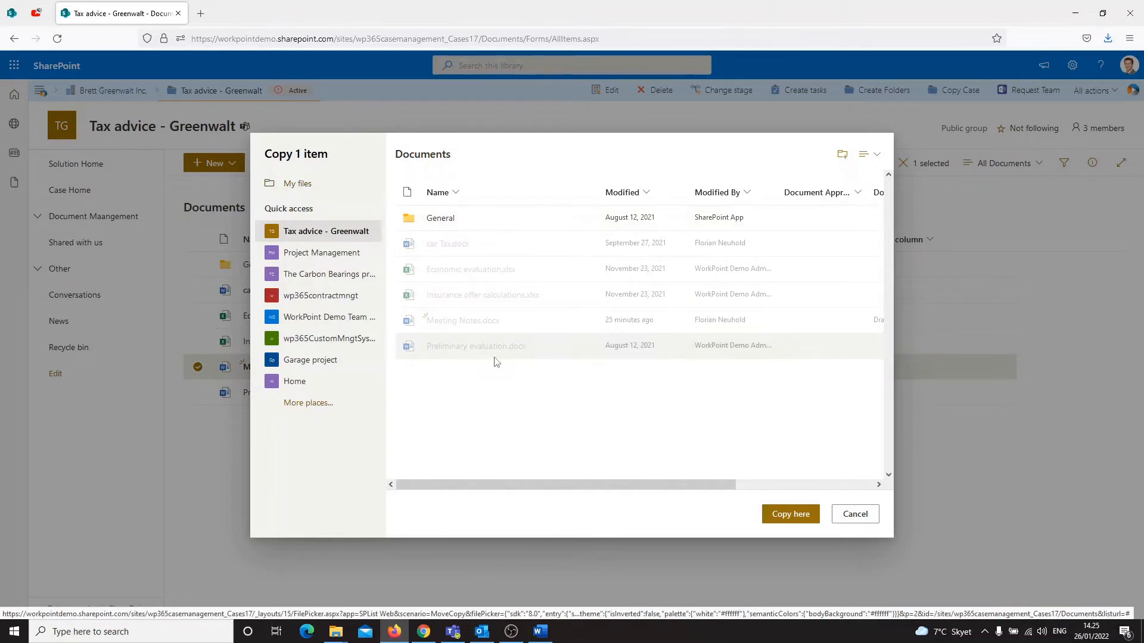
mouse_move(308, 360)
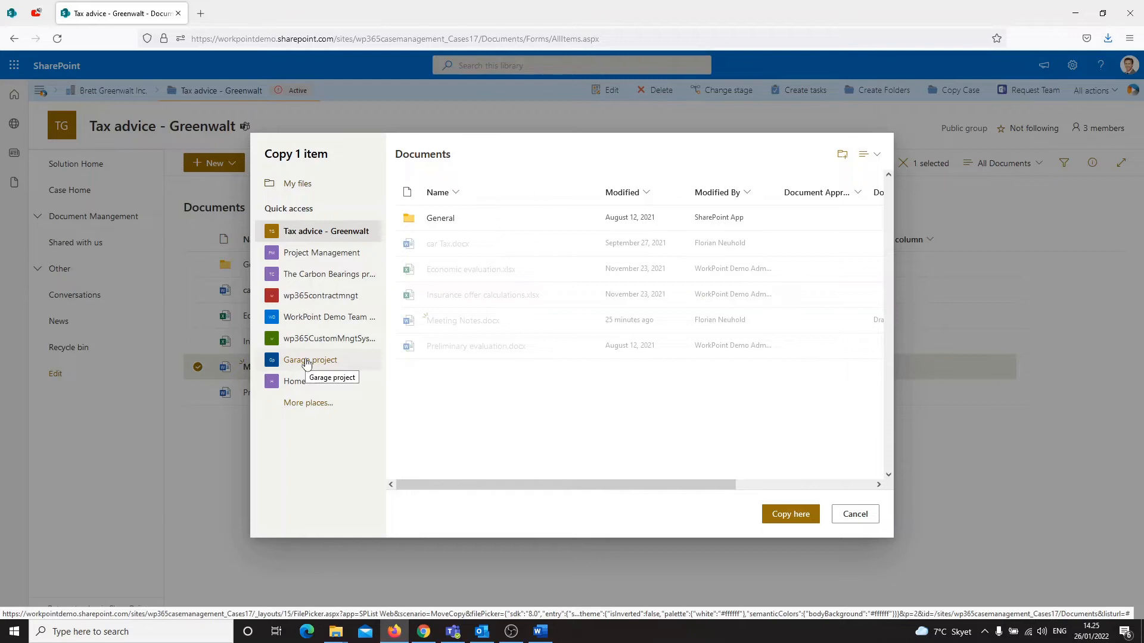
Step: Choose Garage project's Documents library as destination and copy Meeting Notes.docx there
left_click(310, 360)
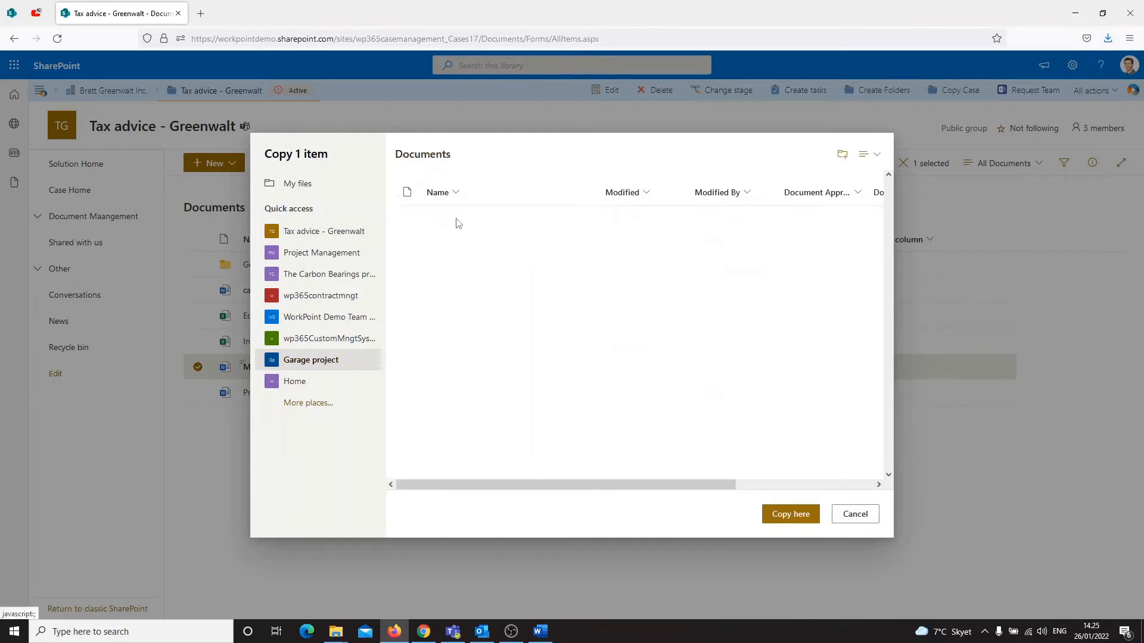
left_click(311, 360)
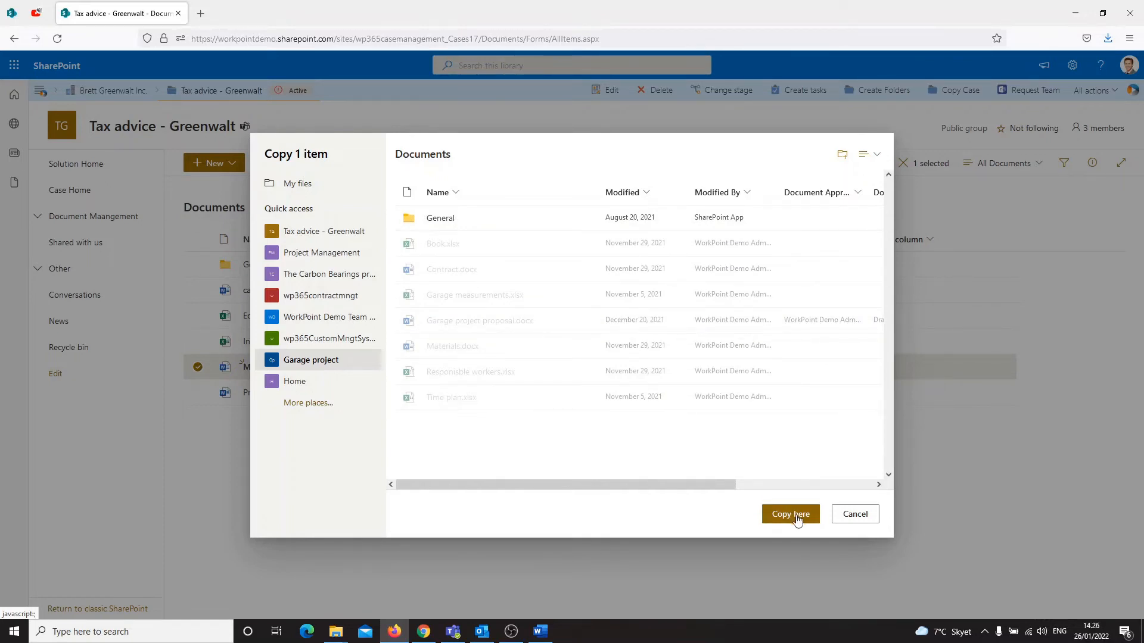
left_click(791, 514)
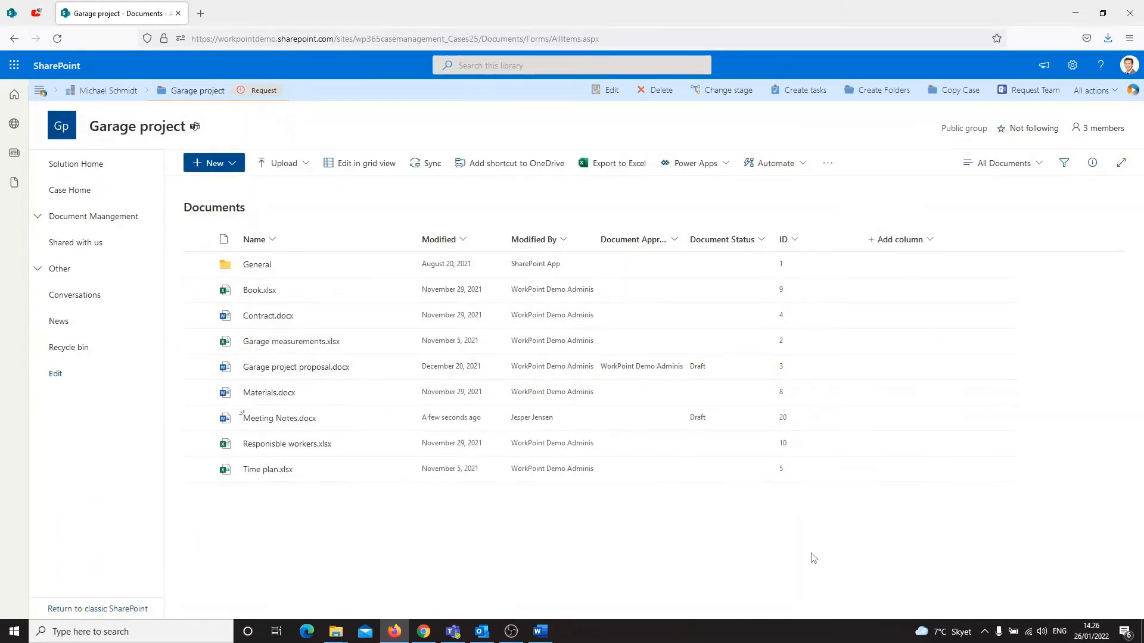
mouse_move(335, 473)
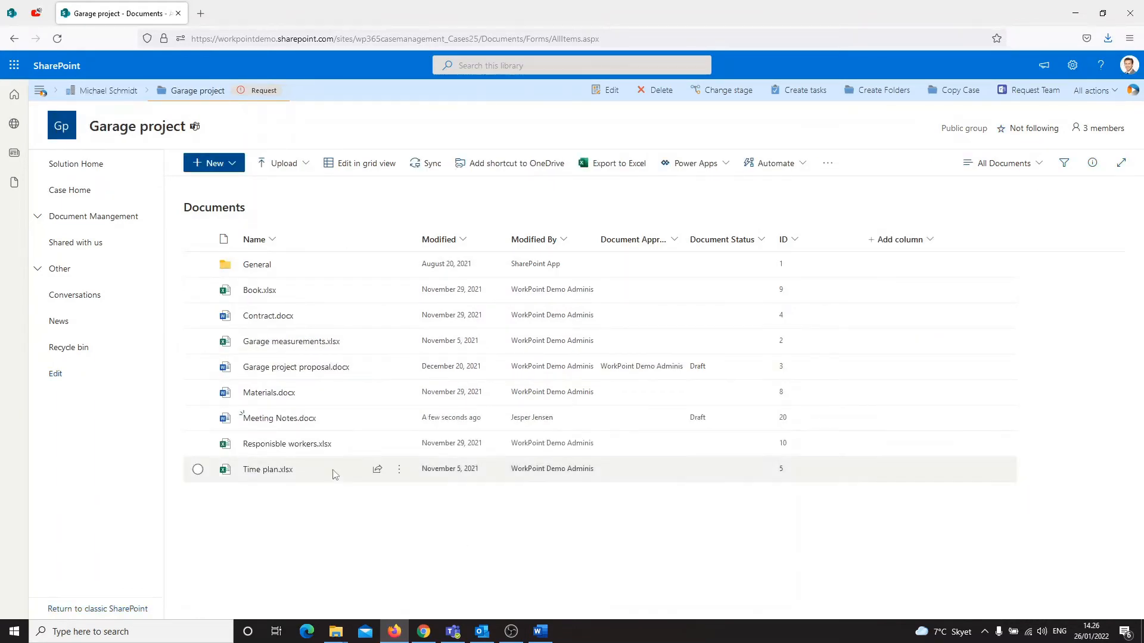